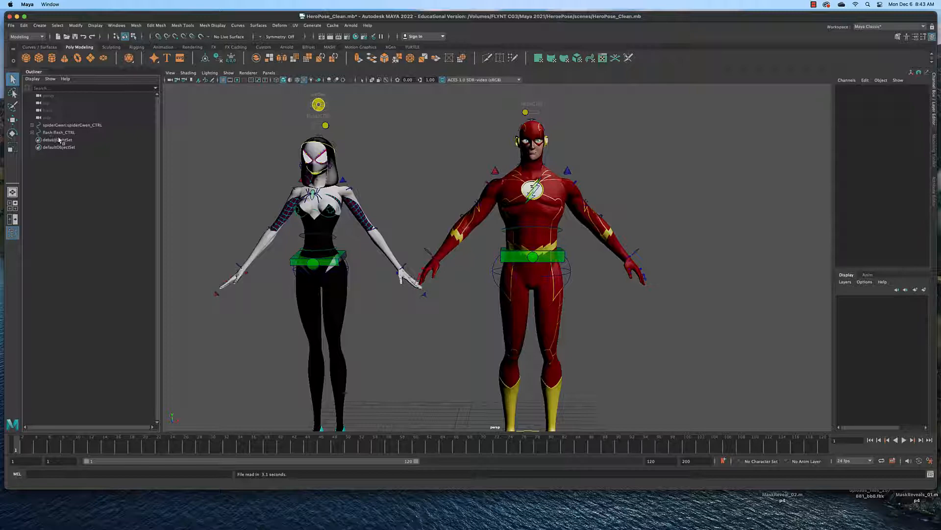
Step: Expand Flash's render geometry groups and select his body and accessories geometry
left_click(32, 132)
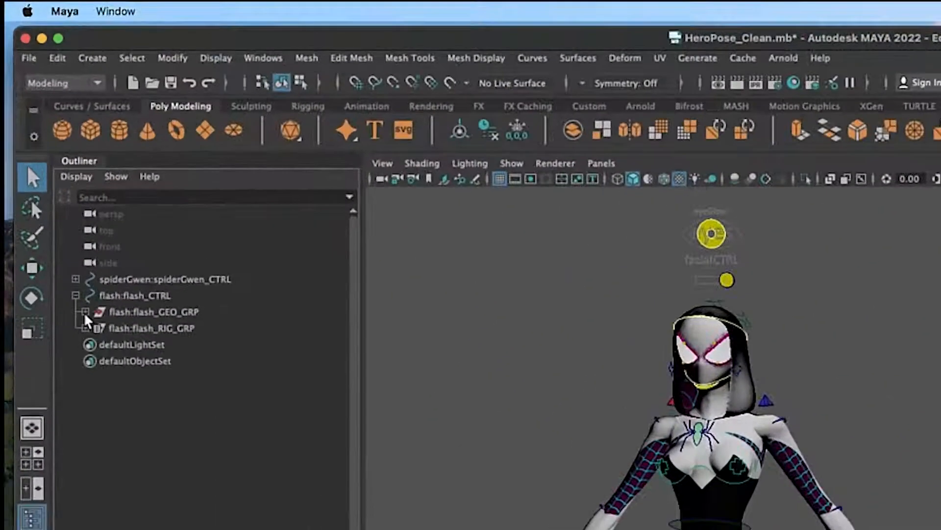
left_click(85, 312)
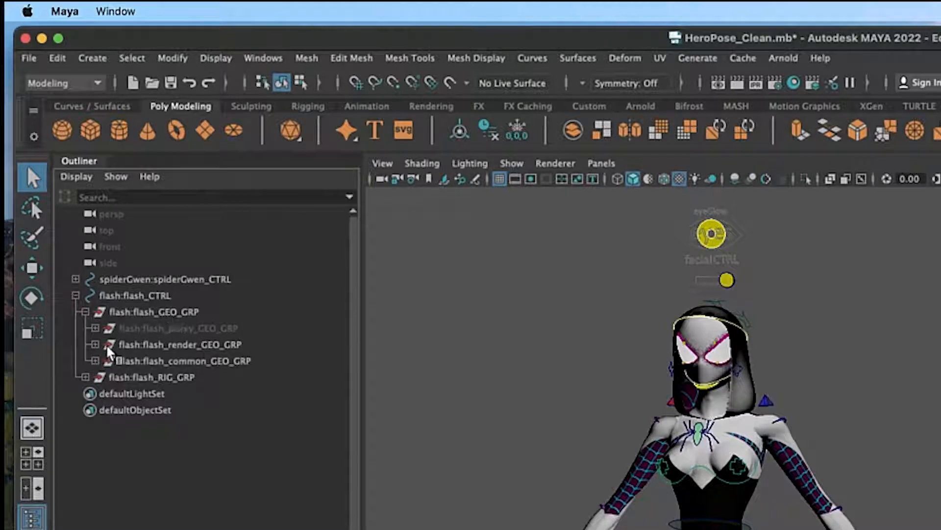
left_click(94, 344)
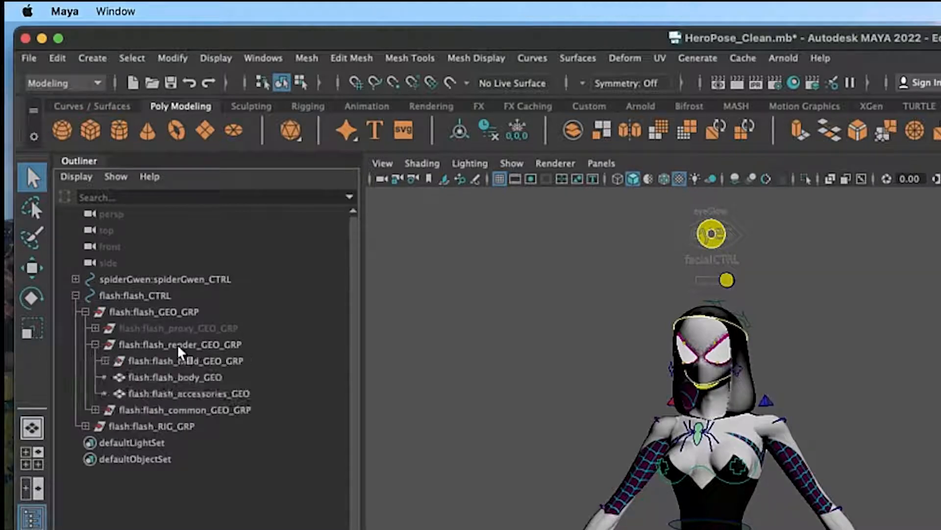
left_click(175, 377)
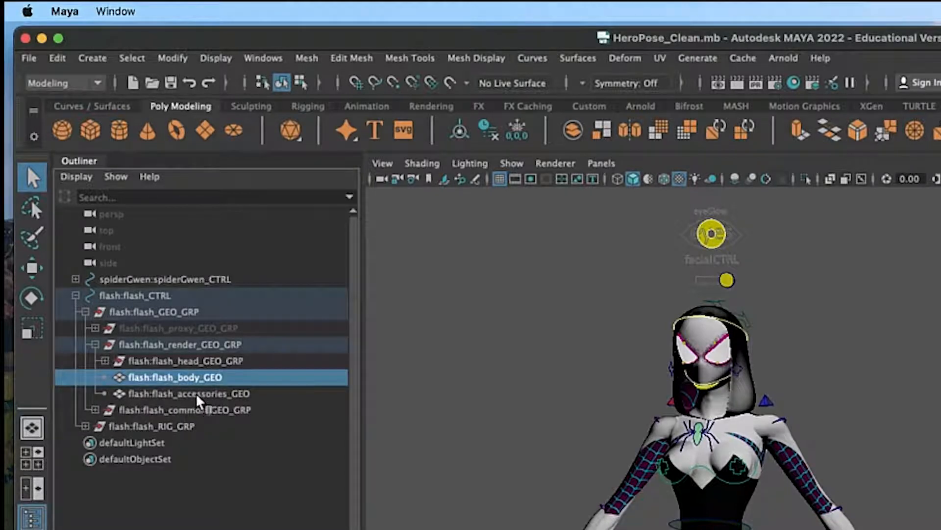
left_click(187, 394)
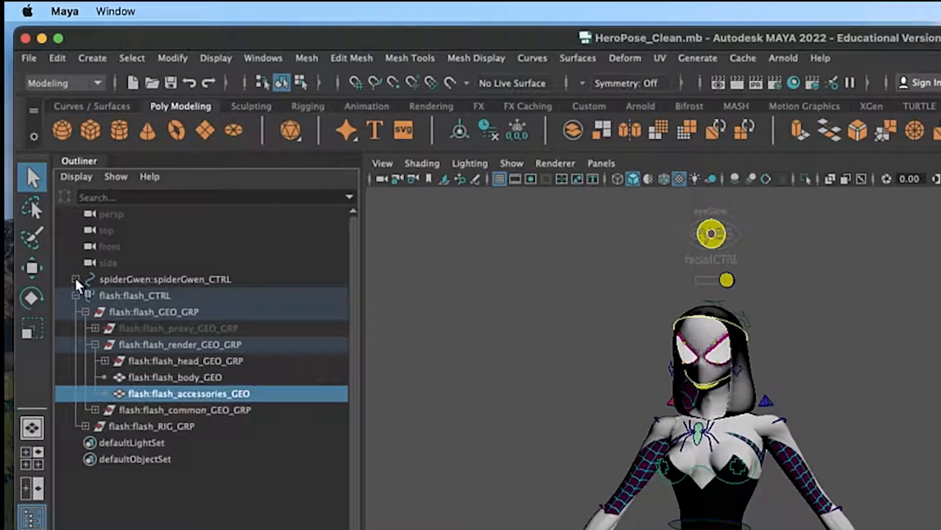
Step: Expand Spider-Gwen's render geometry groups and select her shoes and hoodie geometry
left_click(77, 279)
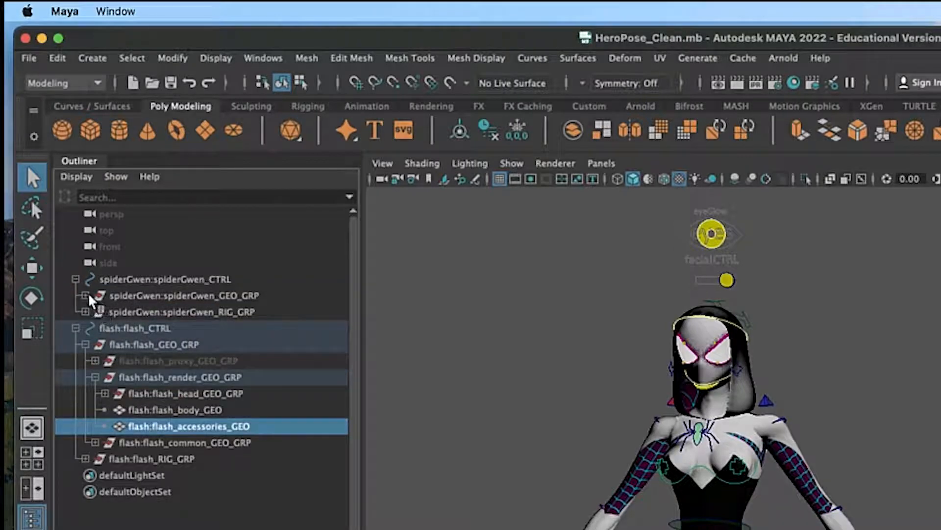
left_click(86, 295)
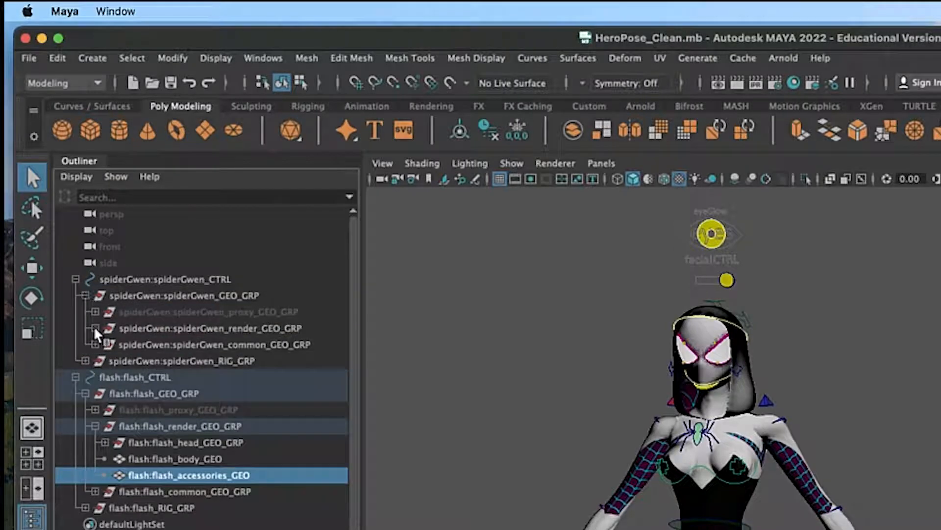
left_click(95, 328)
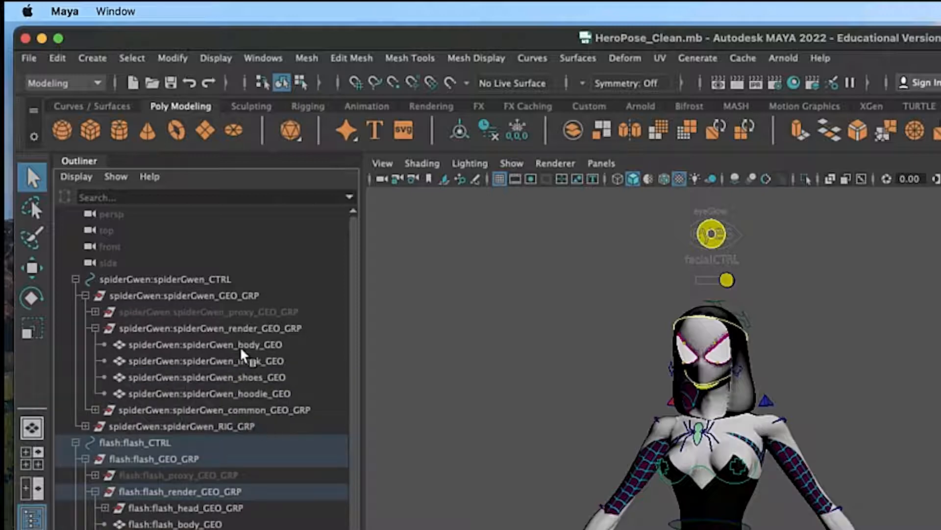
left_click(204, 377)
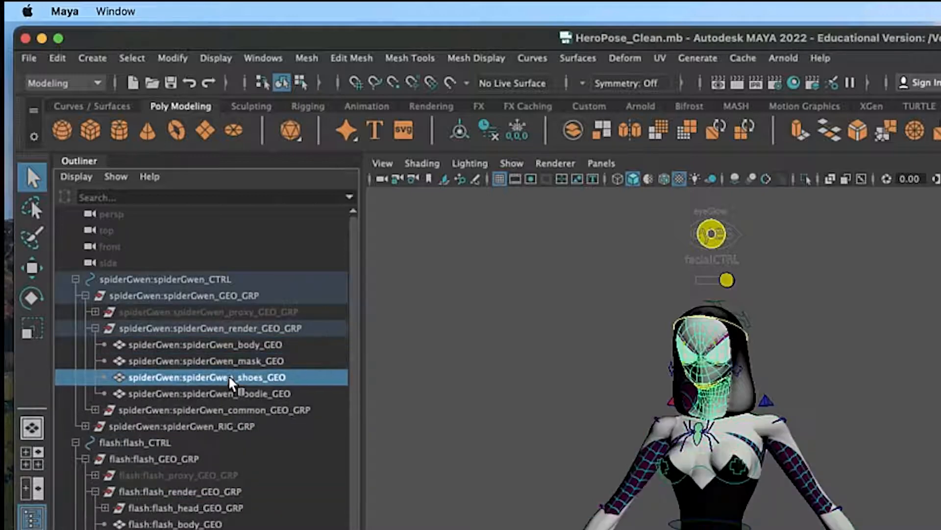
left_click(207, 393)
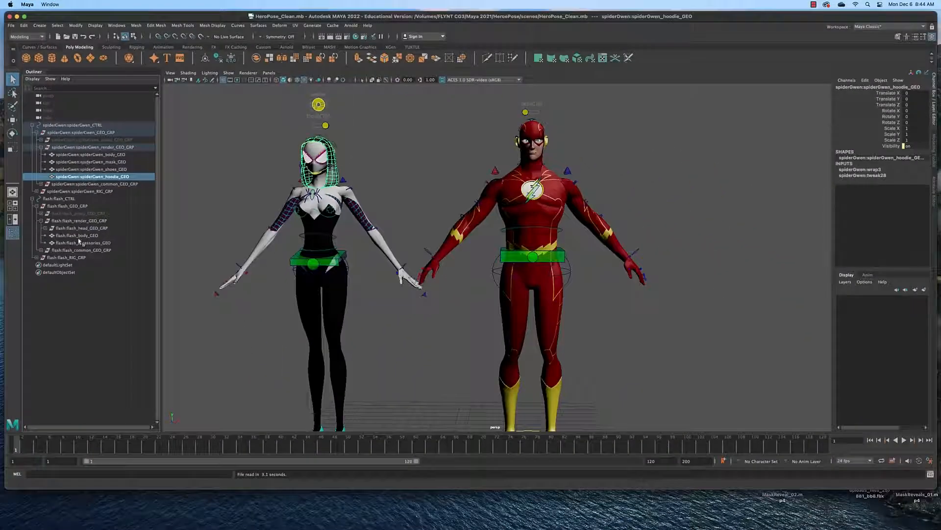
Step: Follow flash_body_GEO's material to its bodyColor file and browse for its image
left_click(76, 235)
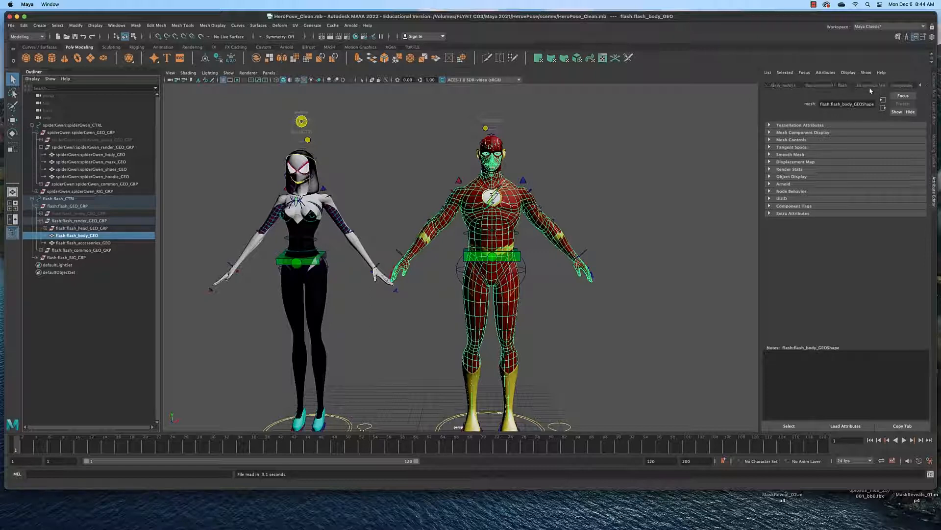
left_click(883, 85)
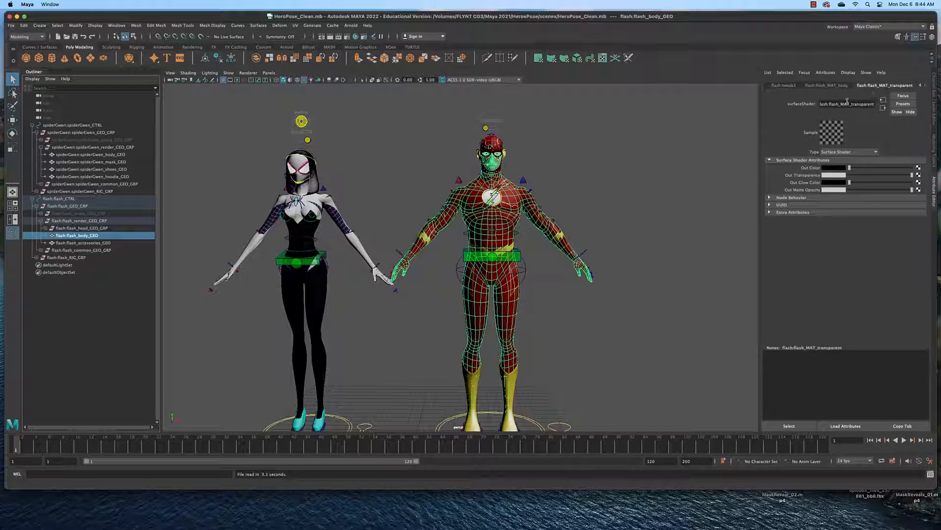
left_click(826, 85)
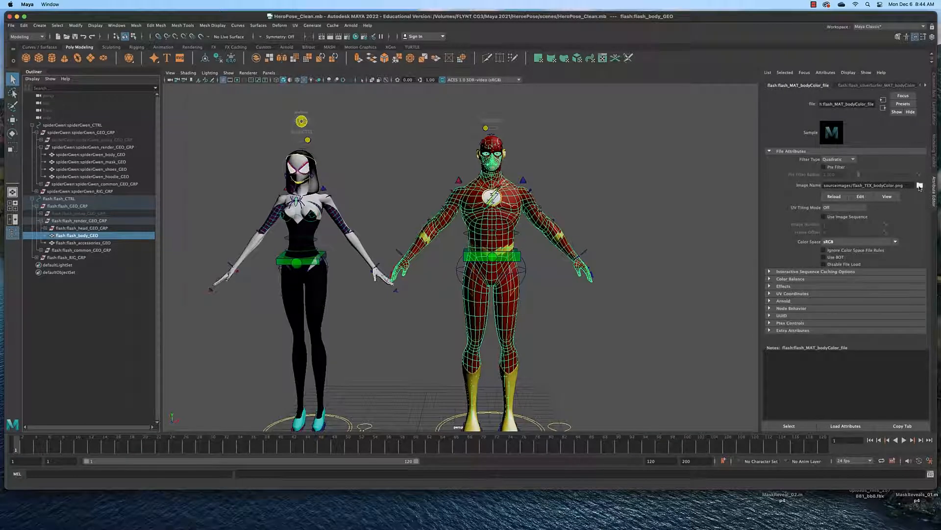
left_click(920, 185)
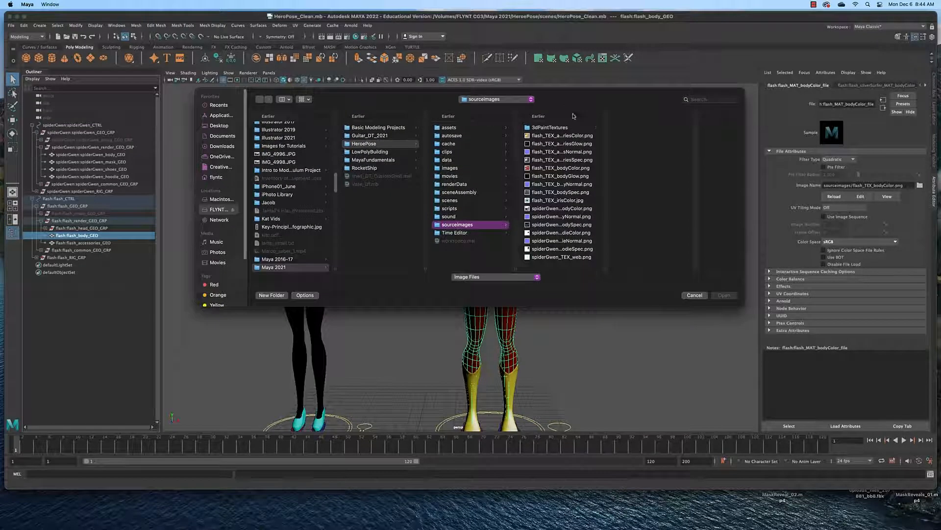
mouse_move(677, 308)
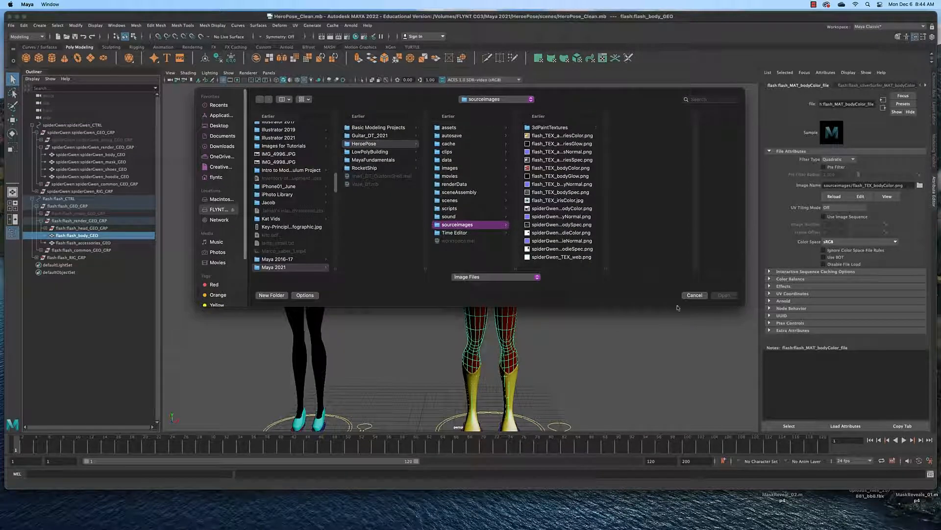
Step: Cancel the texture browser and select Flash's accessories geometry
left_click(694, 294)
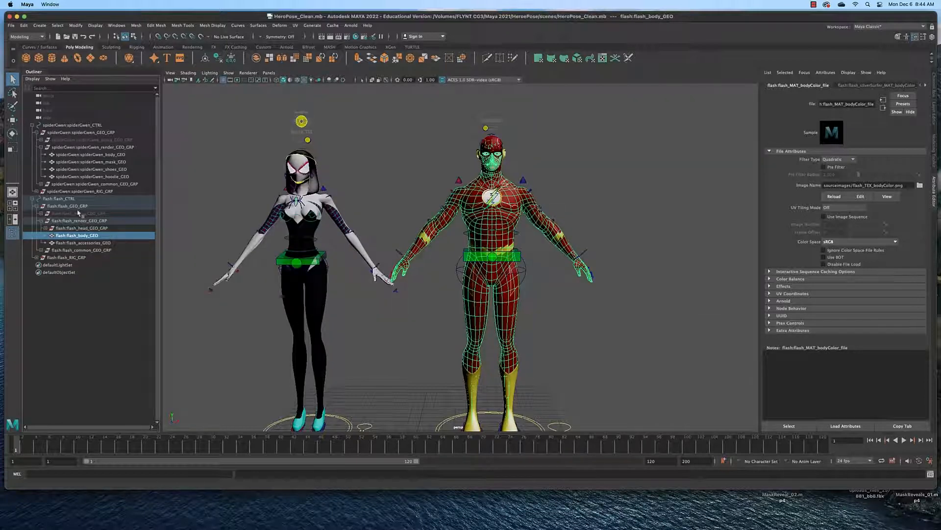
left_click(81, 243)
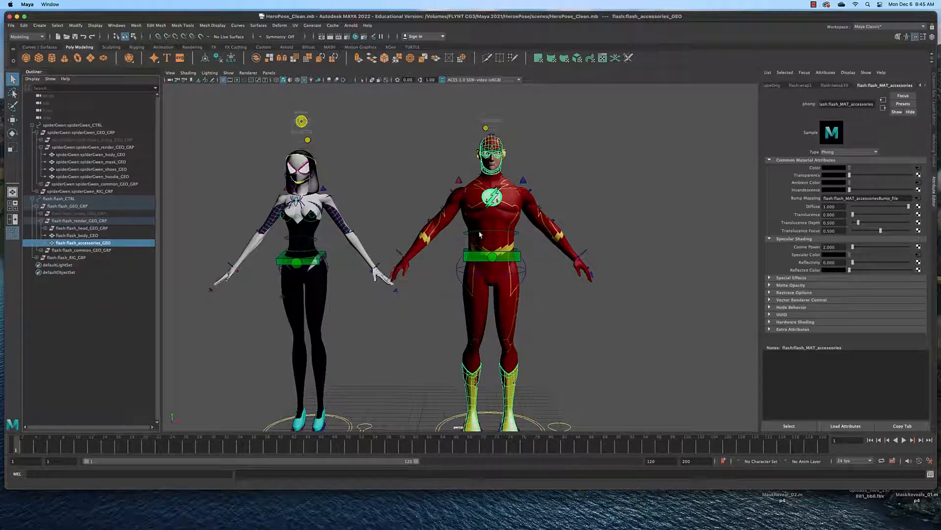
Step: Select Flash's pelvis control in the viewport
left_click(491, 257)
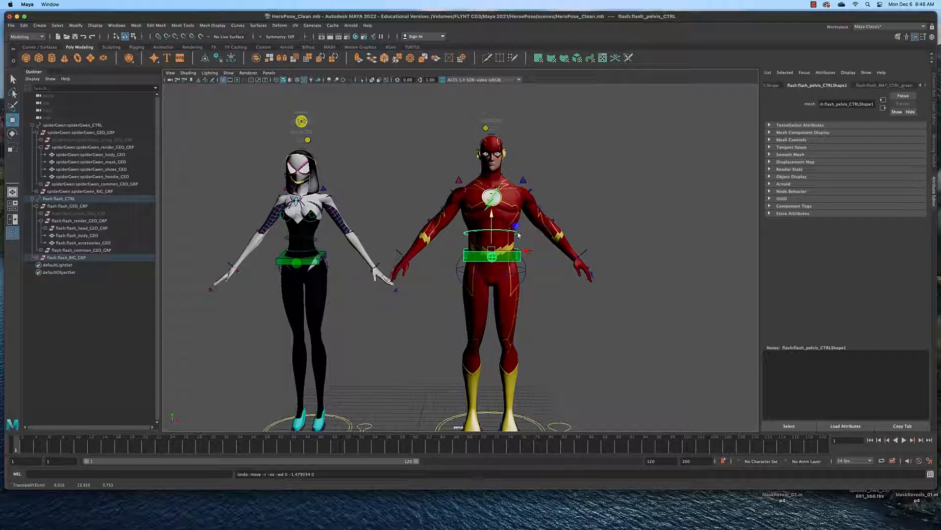
Step: Rotate flash_L_index2_CTRL to curl the finger, then bend the left wrist down
left_click(514, 209)
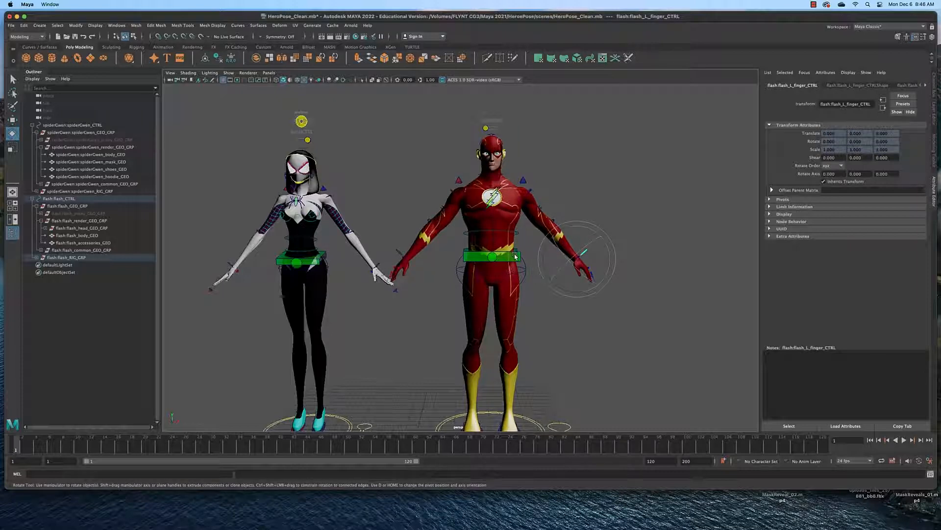
mouse_move(531, 263)
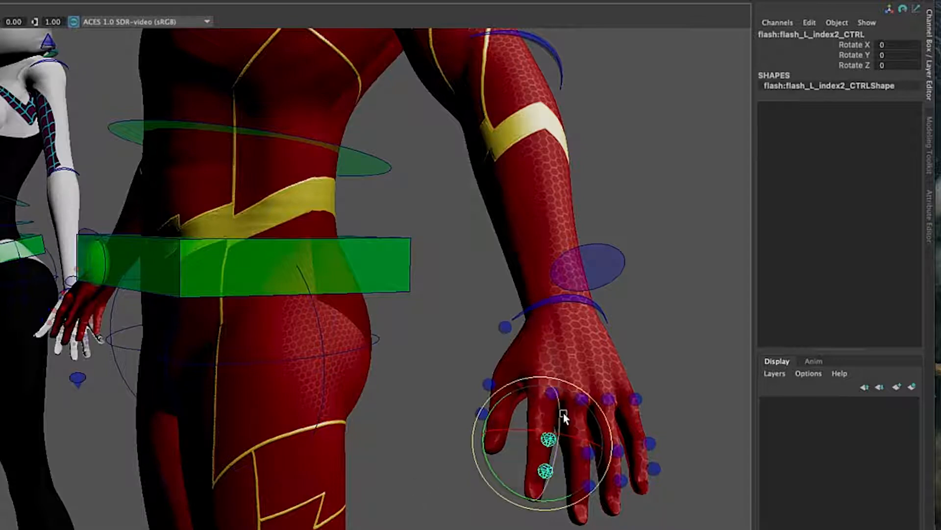
left_click_drag(562, 418, 547, 471)
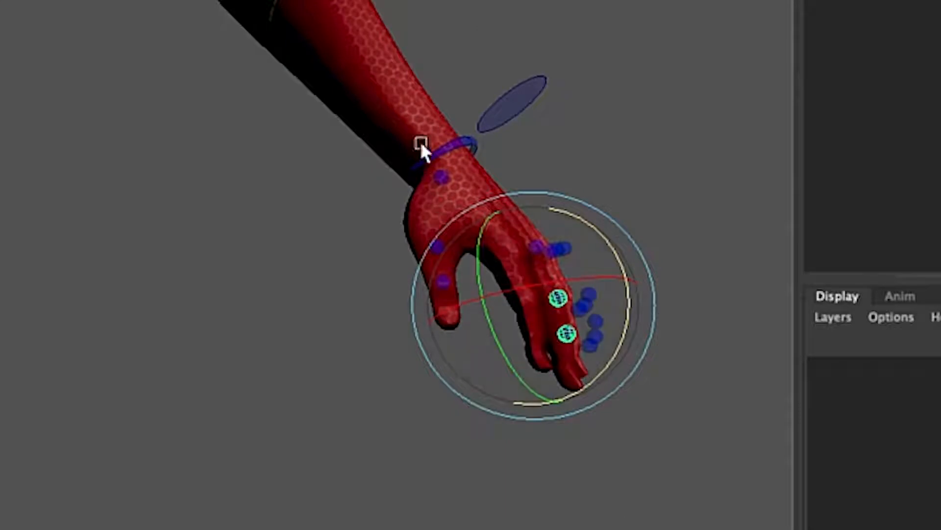
left_click_drag(423, 150, 538, 135)
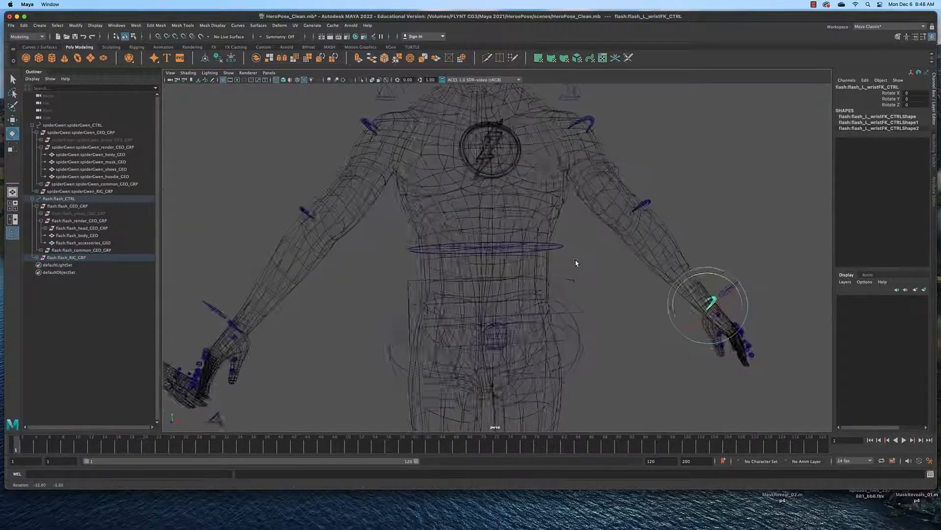
Step: Frame both characters, pick Flash's left shoulder control, and return to textured display
left_click_drag(577, 265, 548, 261)
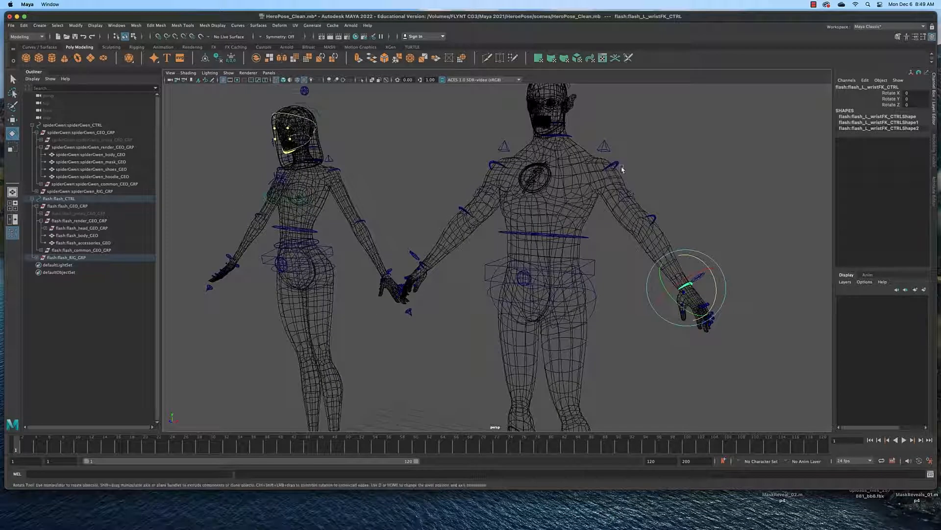
left_click_drag(684, 289, 606, 168)
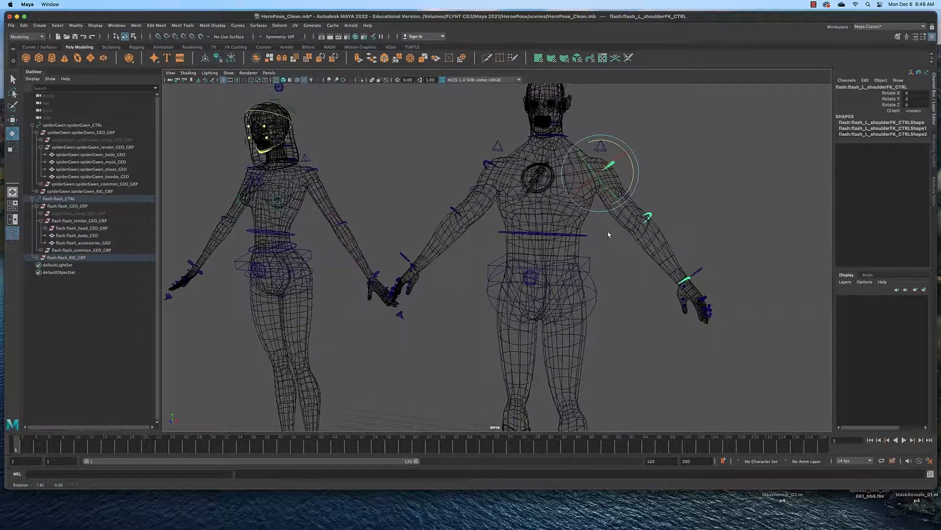
key("6")
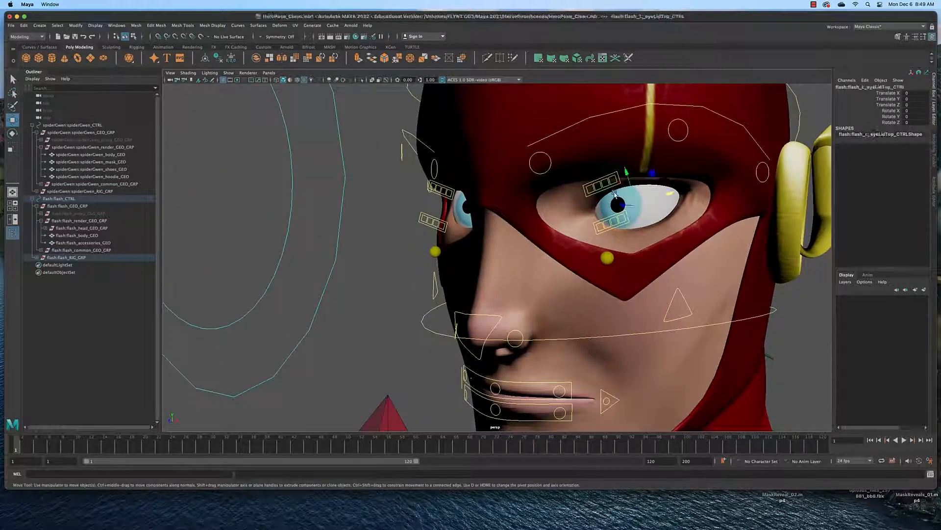
Step: Move flash_L_eyeLidTop_CTRL to reshape Flash's left upper eyelid
left_click_drag(624, 203, 627, 185)
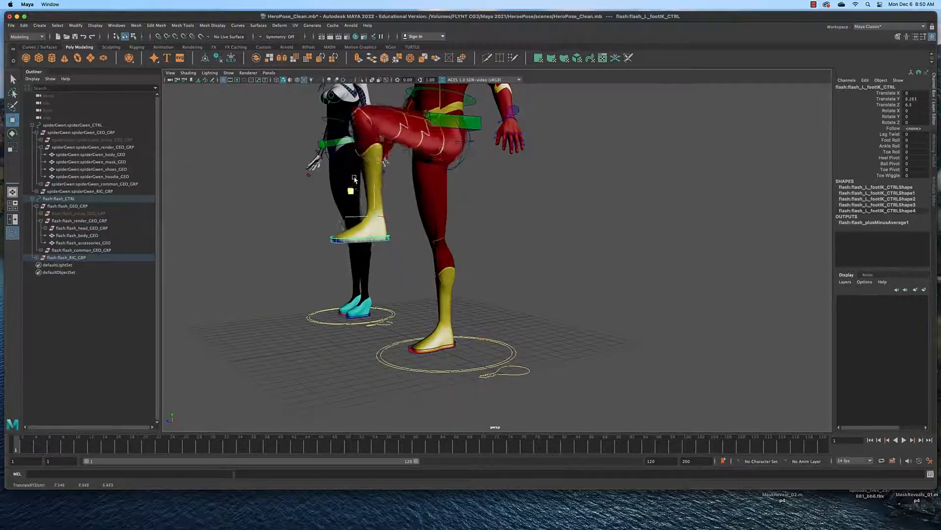
Step: Drag flash_L_footIK_CTRL up and forward into a high knee lift
left_click_drag(351, 190, 378, 206)
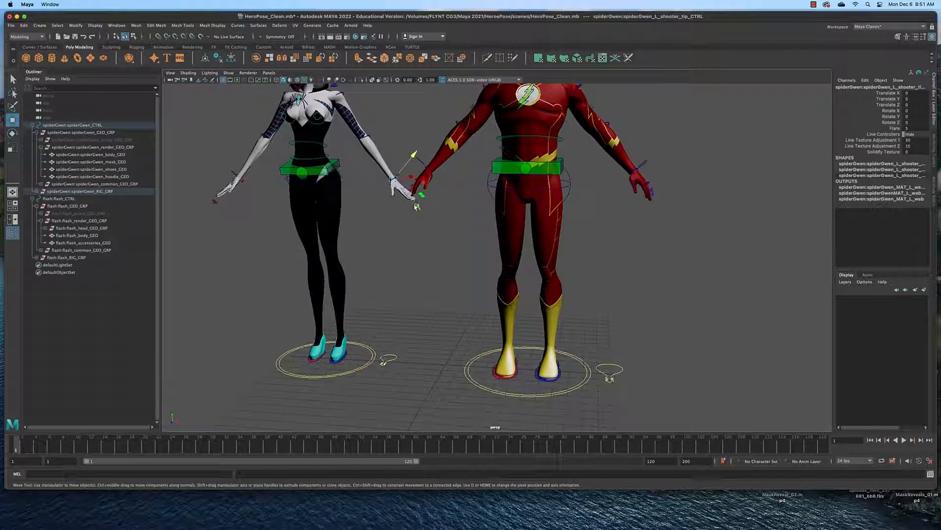
Step: Move spiderGwen_L_shooter_tip_CTRL to adjust her left web-shooter
left_click_drag(414, 174, 468, 262)
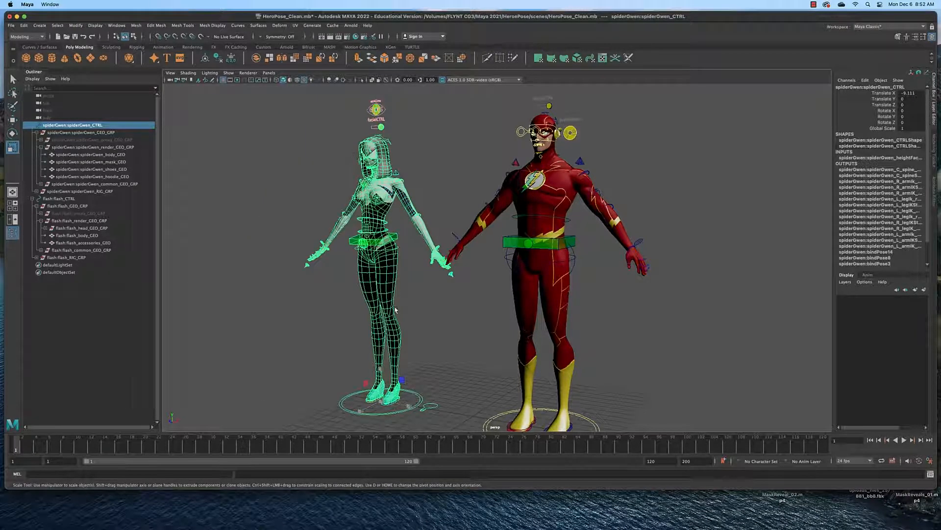
mouse_move(457, 383)
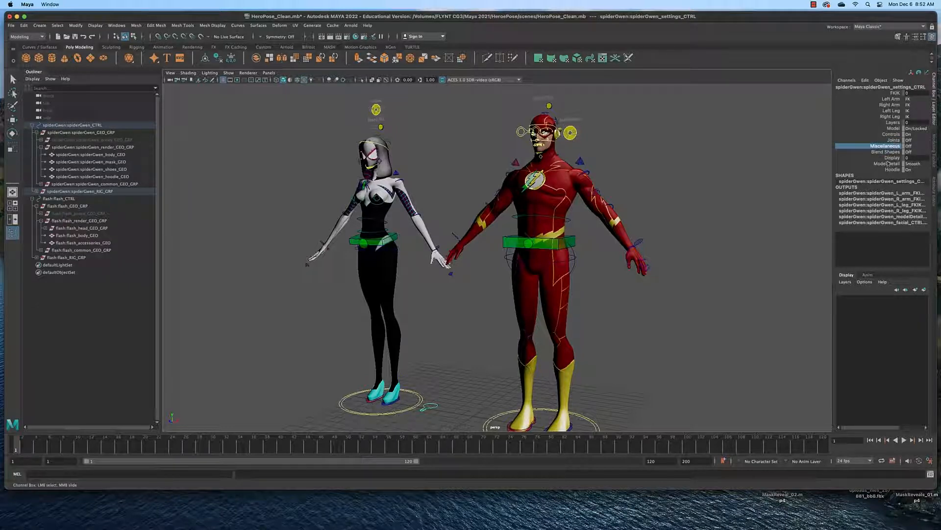
mouse_move(598, 326)
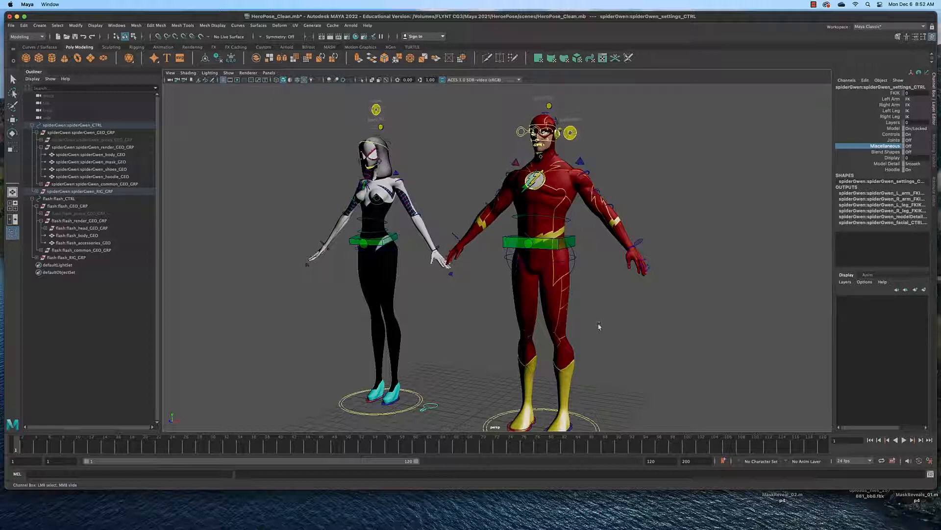
mouse_move(604, 333)
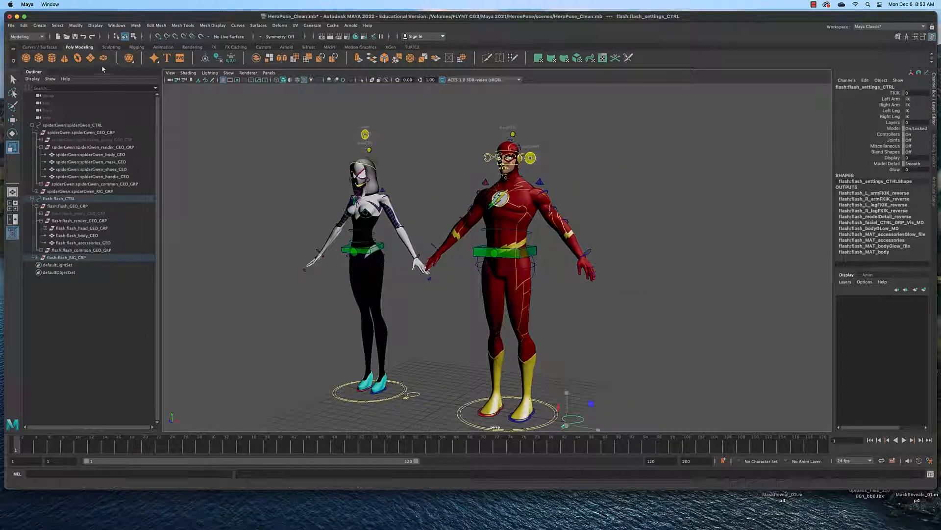
Step: Save the scene as HeroPose_01 via Save Scene As
left_click(10, 25)
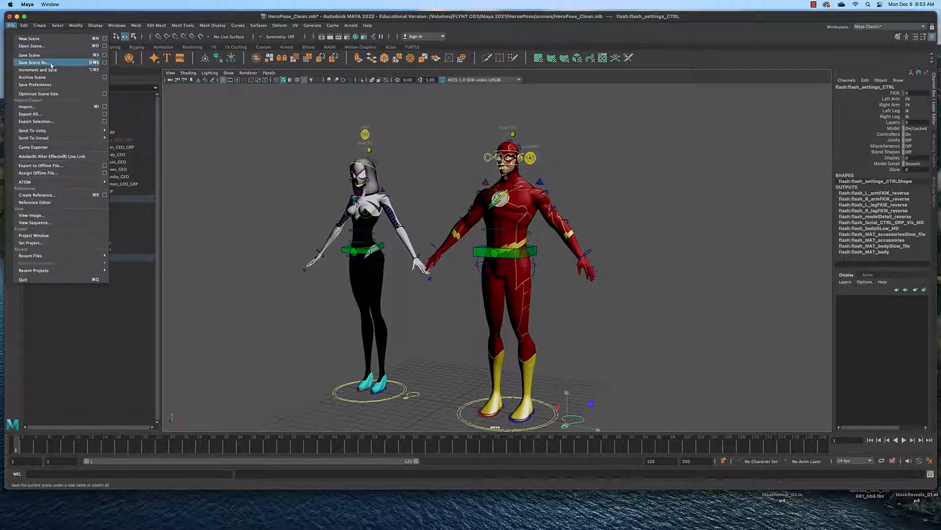
left_click(33, 62)
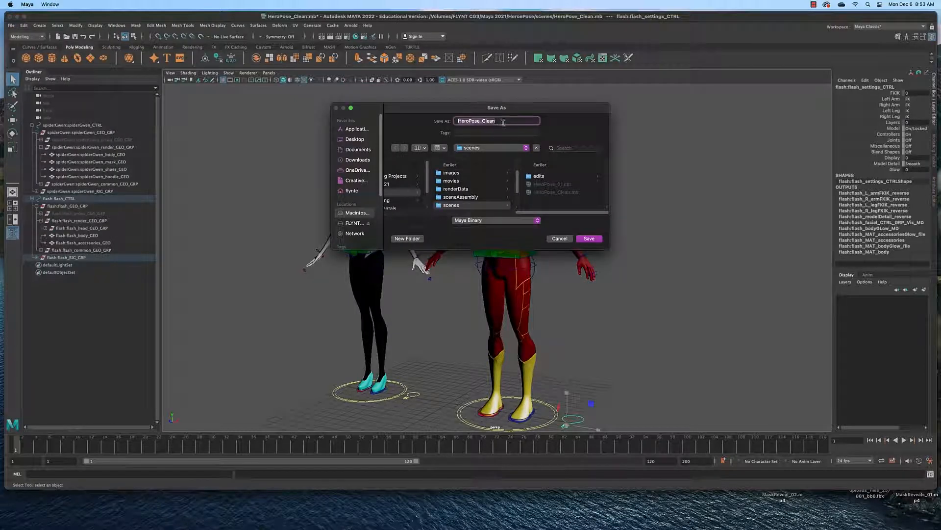
type("HeroPose_01")
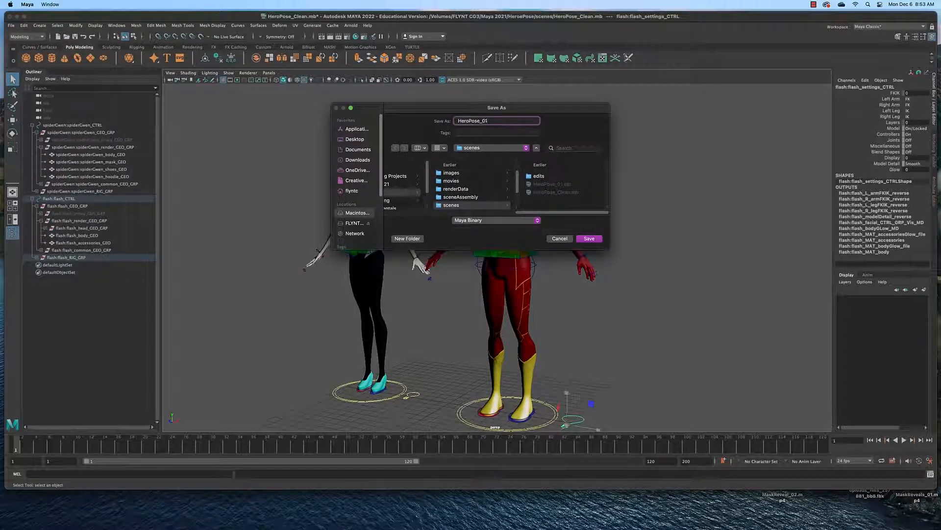
left_click(589, 238)
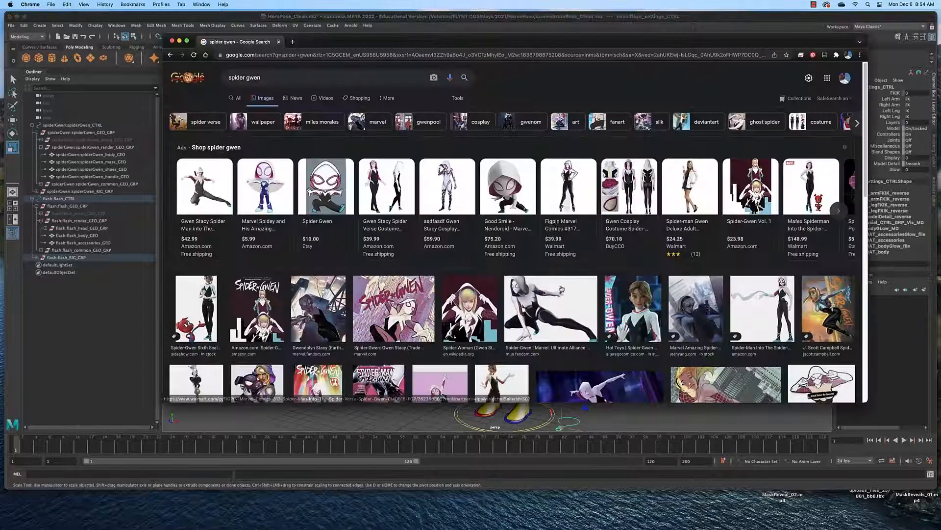
Step: Scroll down through the Spider-Gwen Google Images results to view reference pictures
scroll("down", 3)
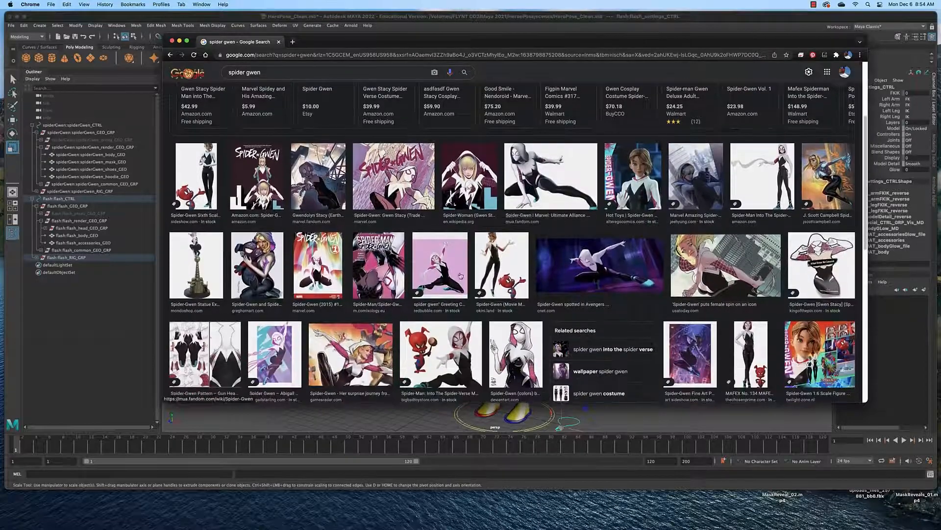
scroll("down", 3)
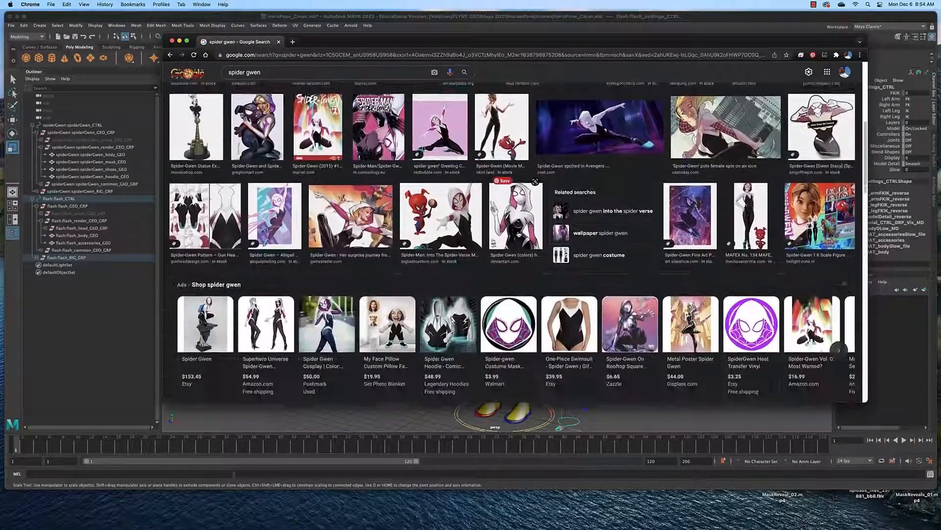
scroll("down", 3)
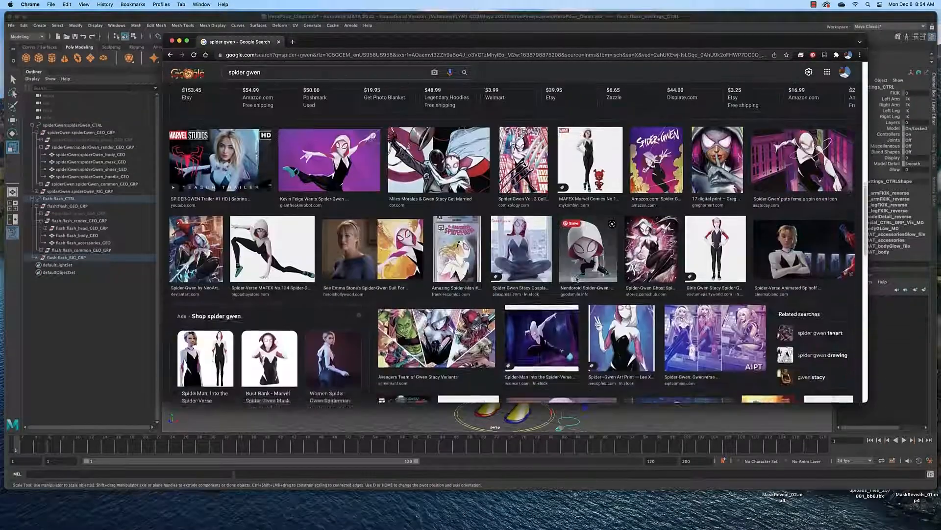
scroll("down", 3)
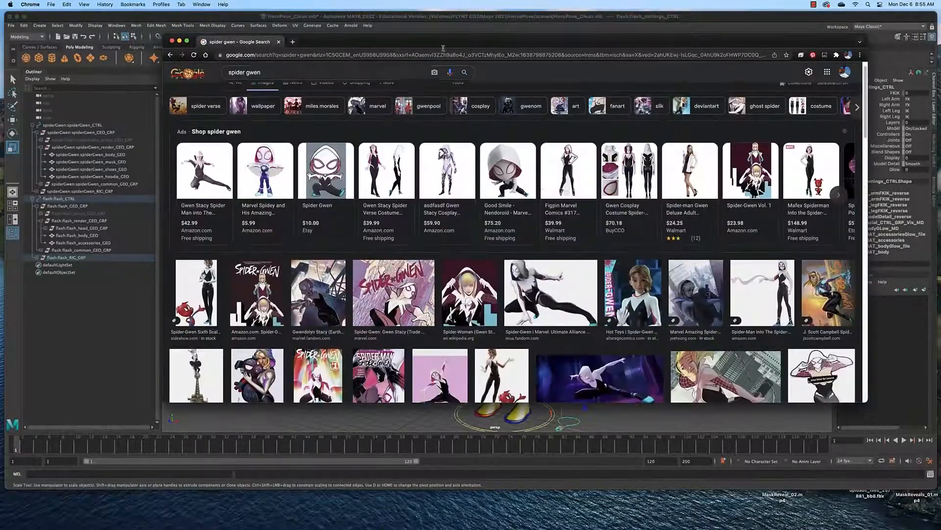